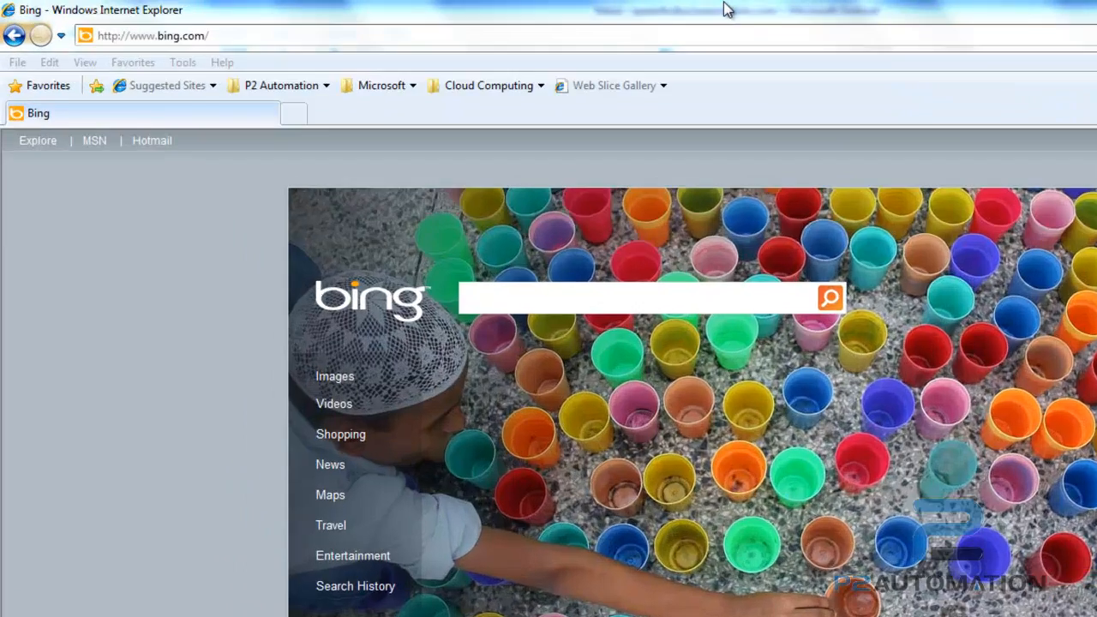
Load the 'Transition to the Office ribbon' page via the bit.ly/ba4k5z link.
{"action": "type", "text": "http://bit.ly/ba4k5z"}
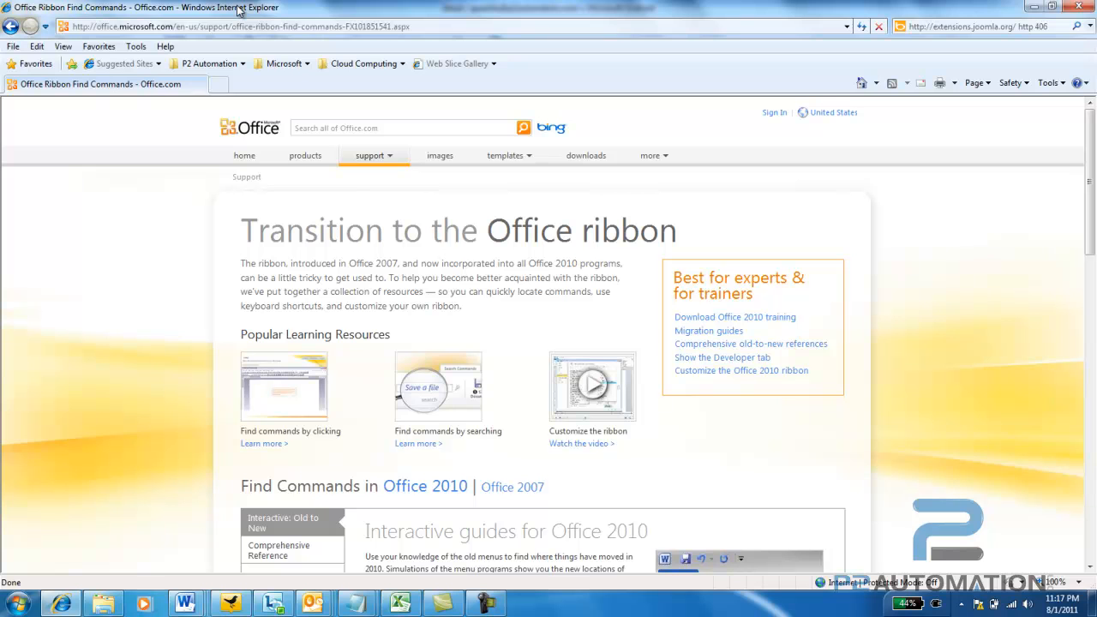
{"action": "mouse_move", "coordinate": [1003, 134]}
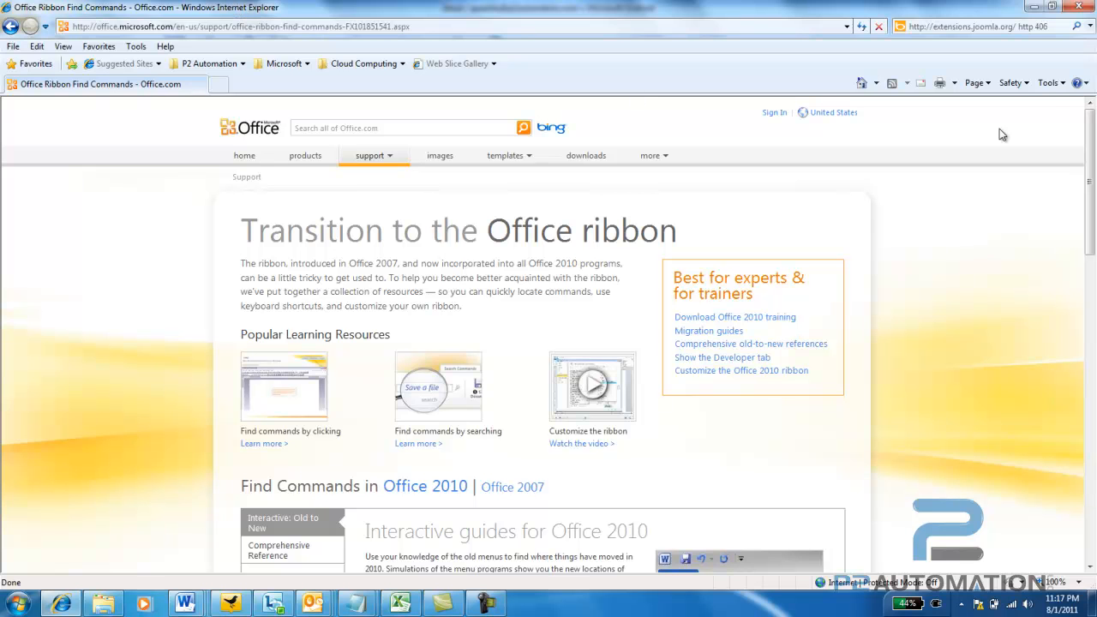
Scroll down to the Find Commands in Office 2010 interactive guides section.
{"action": "scroll", "scroll_direction": "down", "scroll_amount": 3}
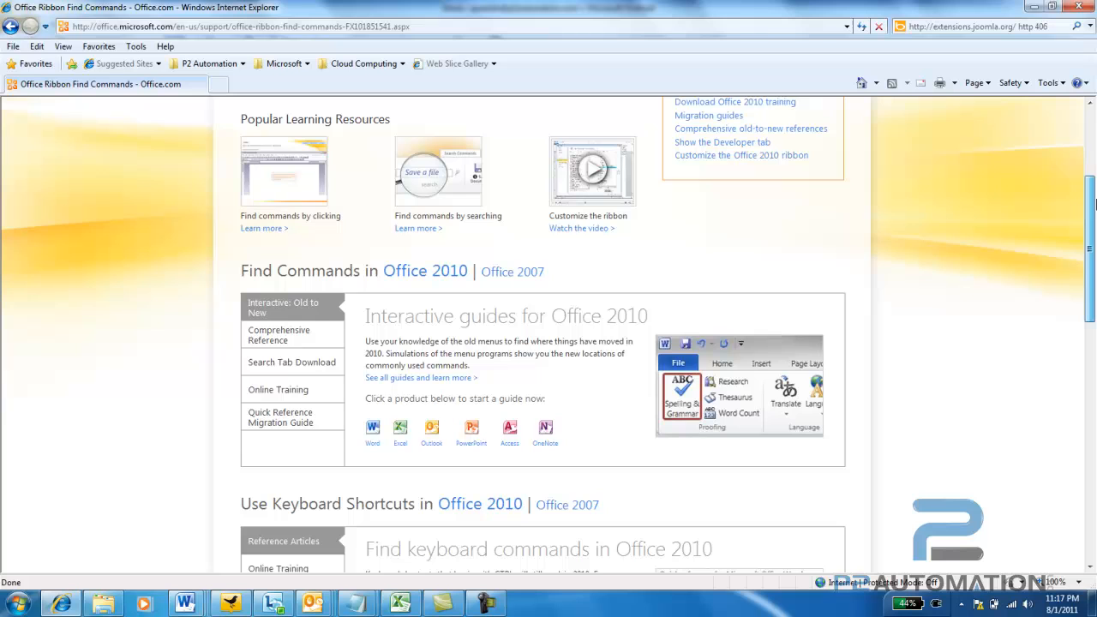
{"action": "scroll", "scroll_direction": "down", "scroll_amount": 3}
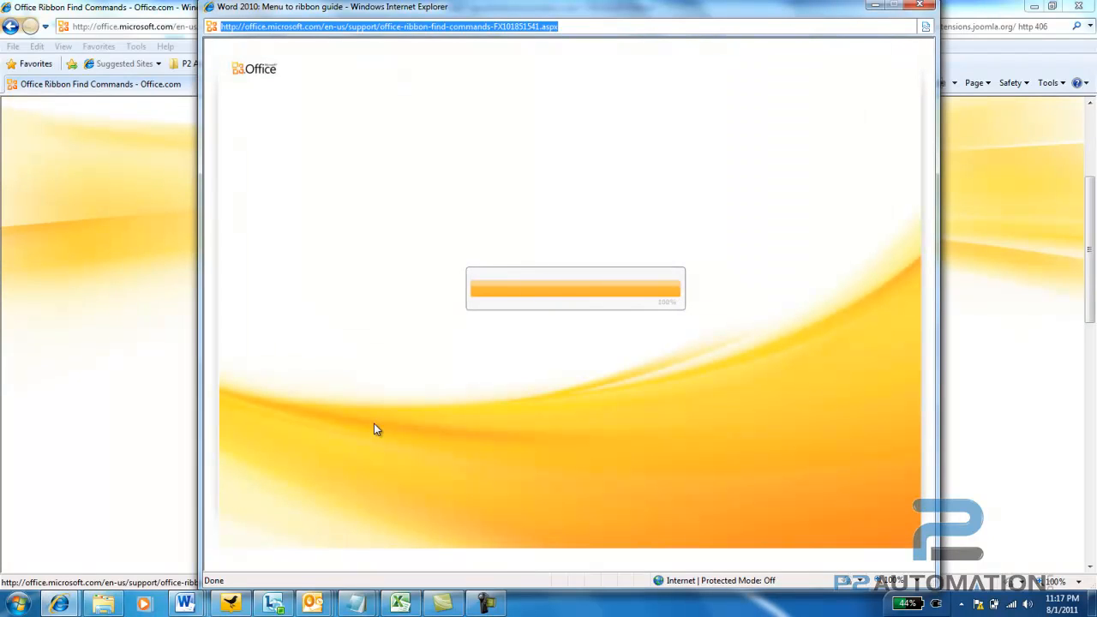
{"action": "mouse_move", "coordinate": [450, 347]}
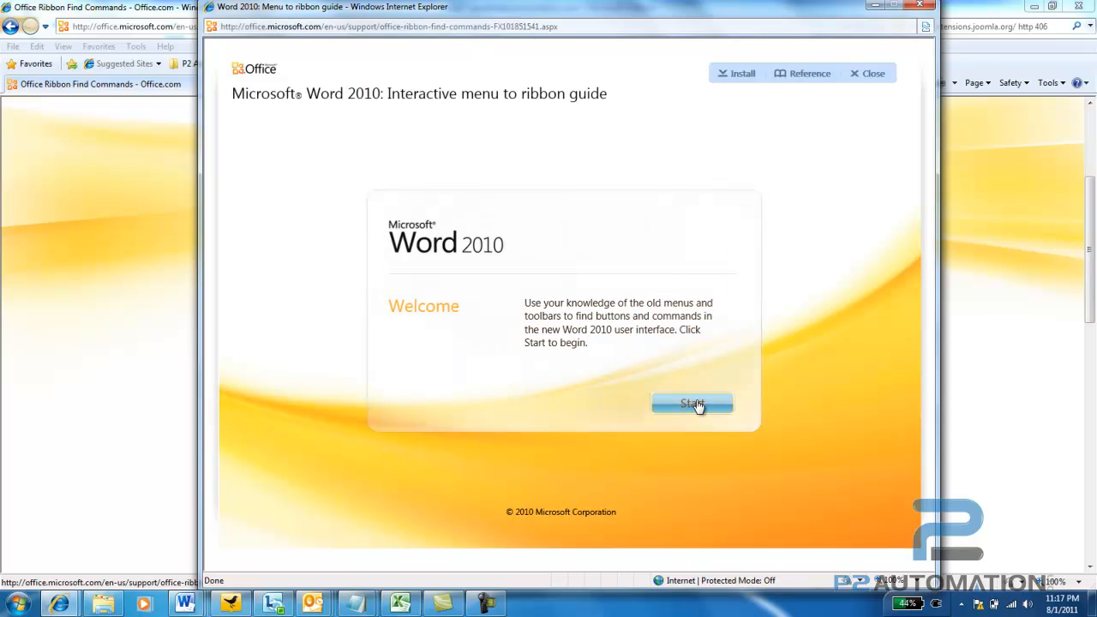
Start the Word 2010 guide from its Welcome screen.
{"action": "left_click", "coordinate": [692, 403]}
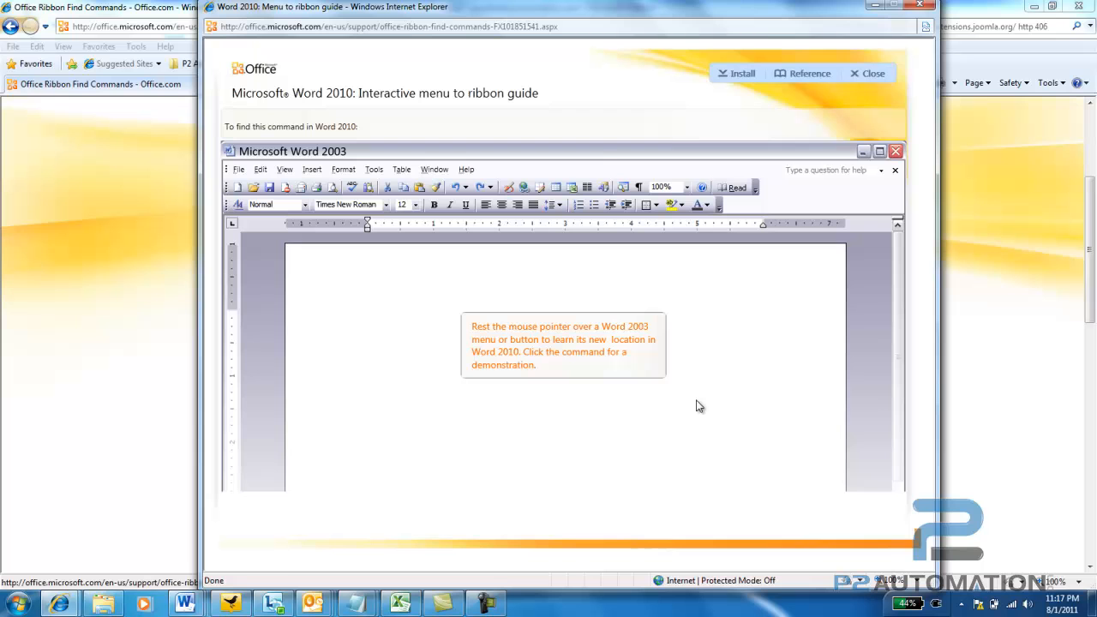
{"action": "mouse_move", "coordinate": [253, 180]}
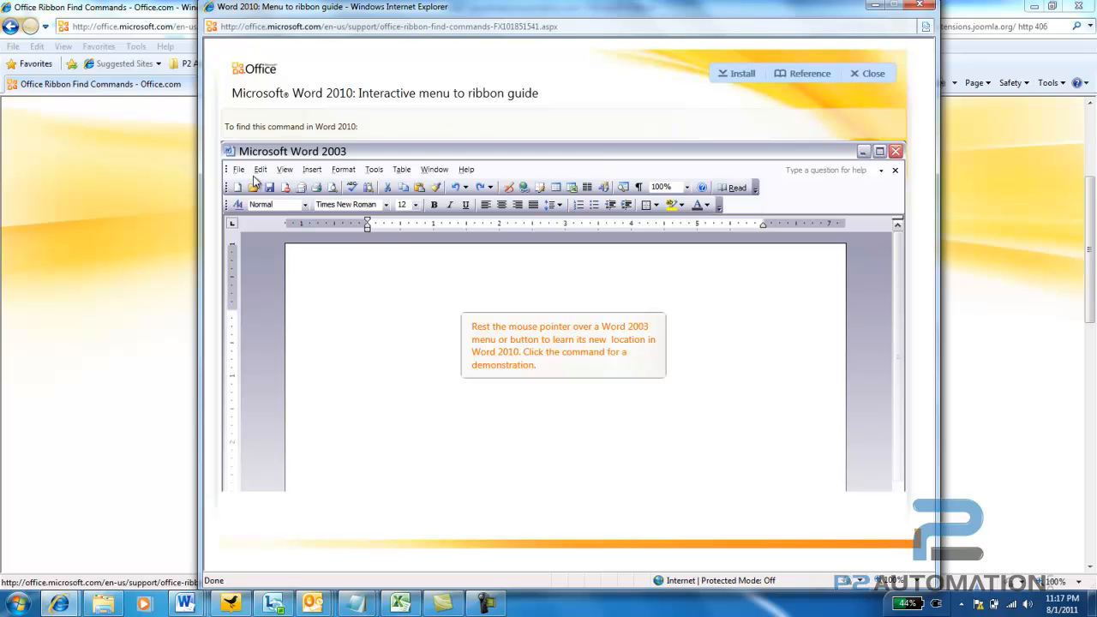
{"action": "left_click", "coordinate": [238, 168]}
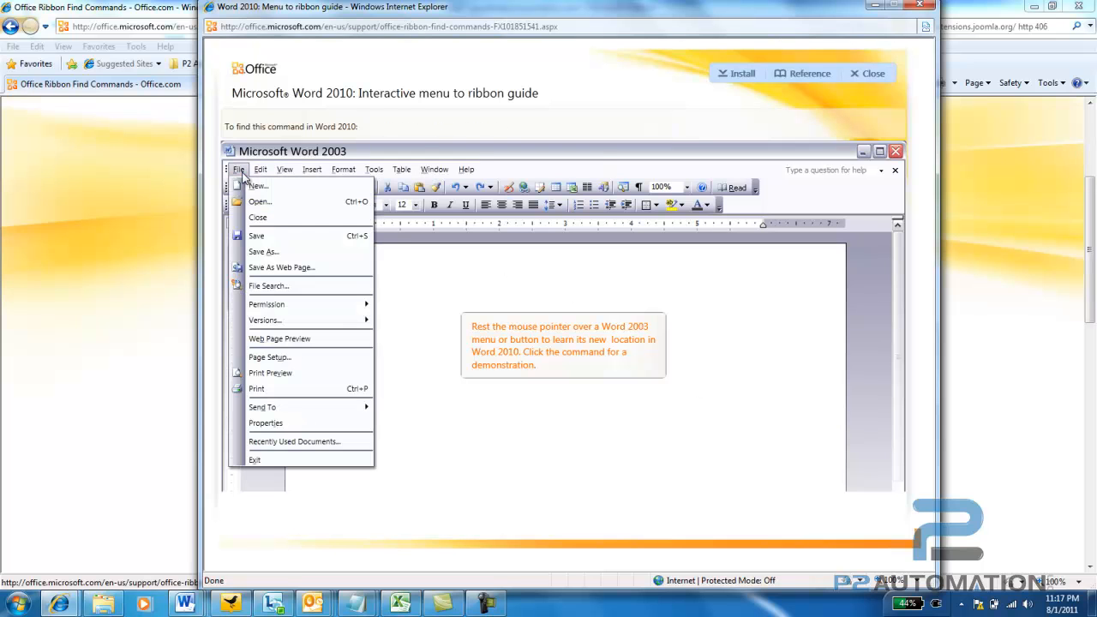
{"action": "mouse_move", "coordinate": [262, 407]}
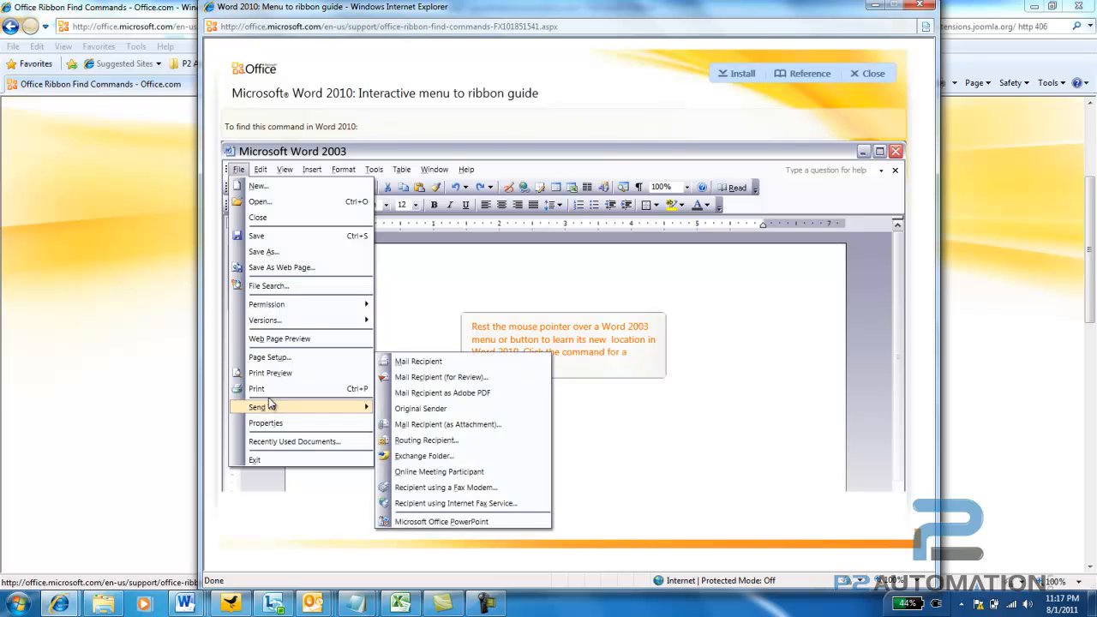
{"action": "left_click", "coordinate": [256, 389]}
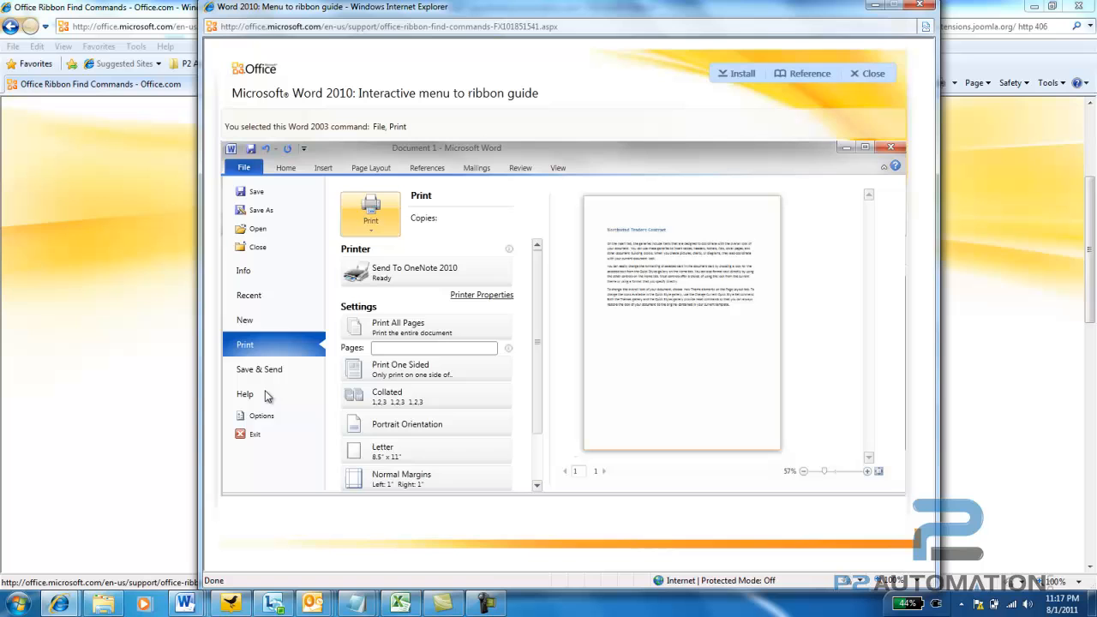
{"action": "left_click", "coordinate": [370, 212]}
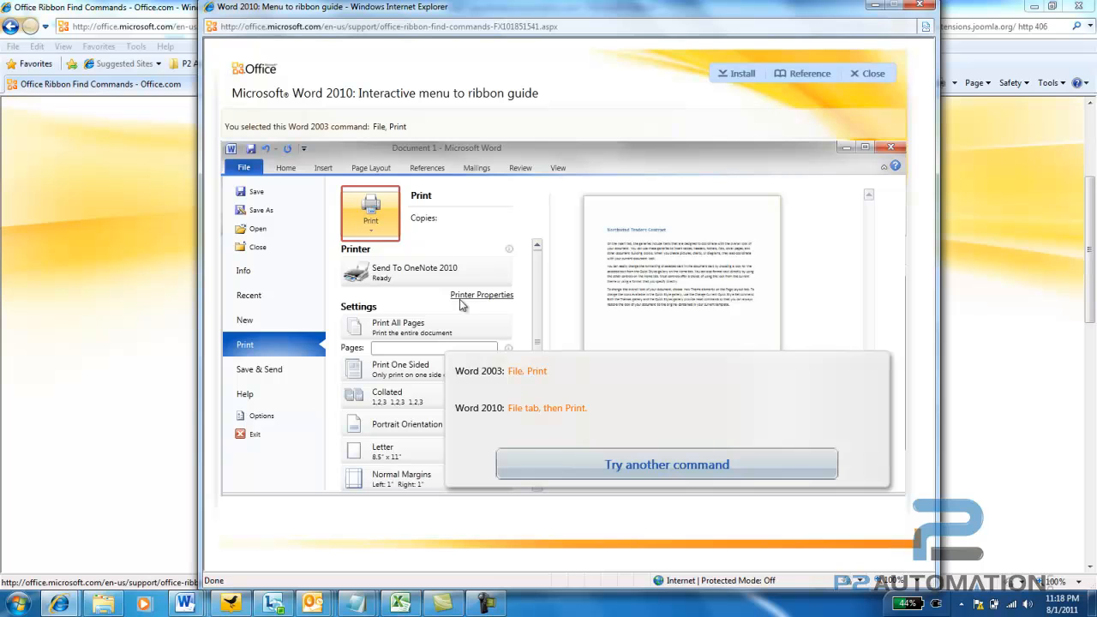
{"action": "left_click", "coordinate": [666, 463]}
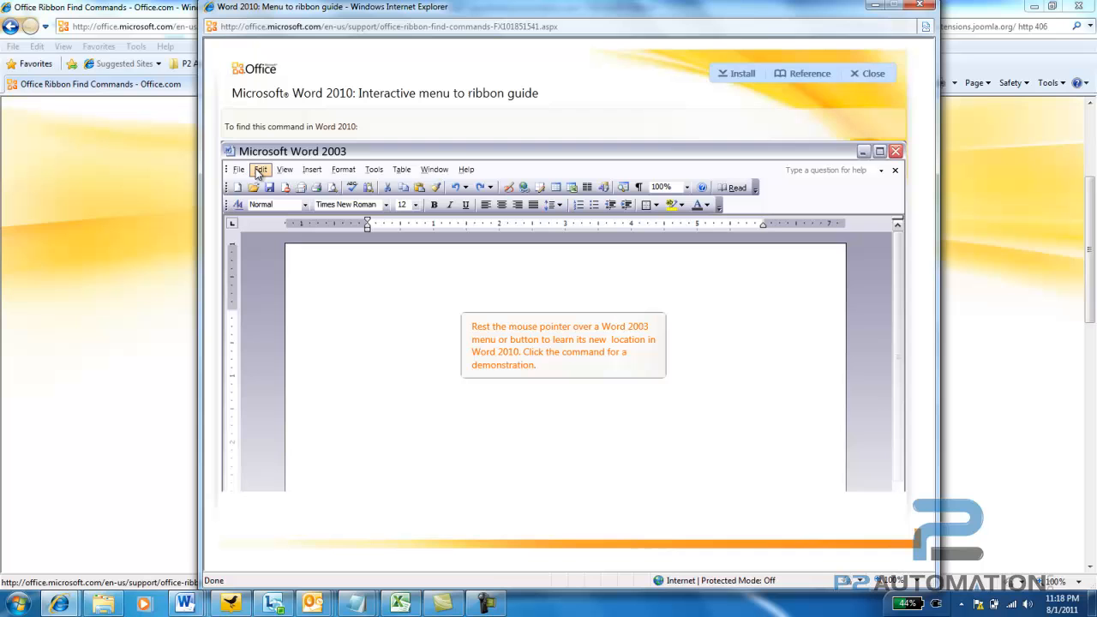
{"action": "mouse_move", "coordinate": [239, 173]}
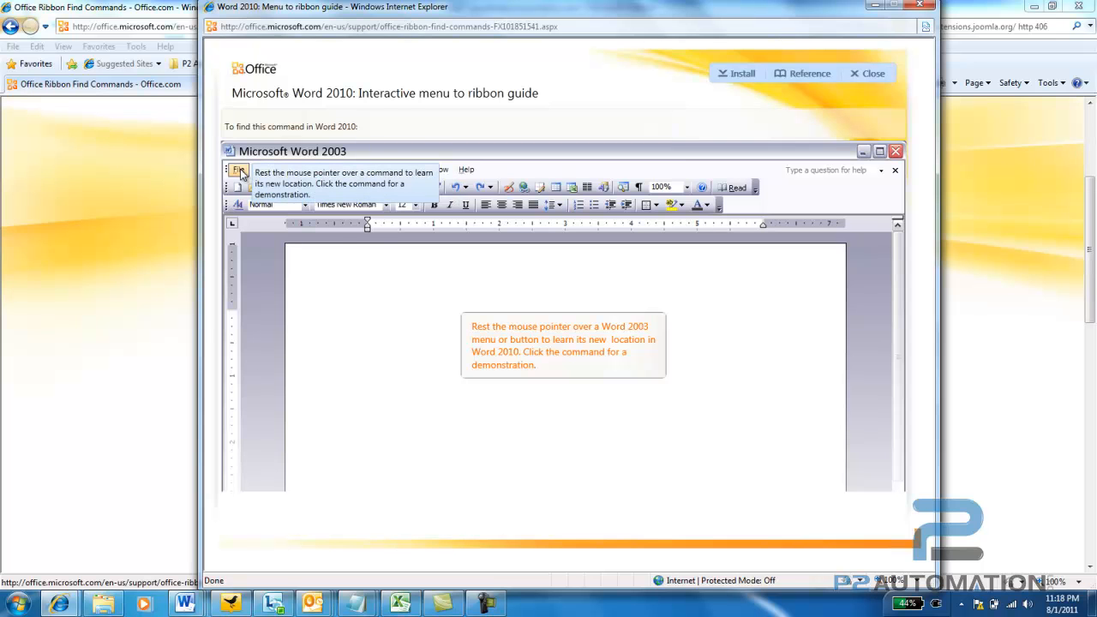
Choose File > Page Setup to reveal Page Layout tab, Page Setup group.
{"action": "left_click", "coordinate": [238, 168]}
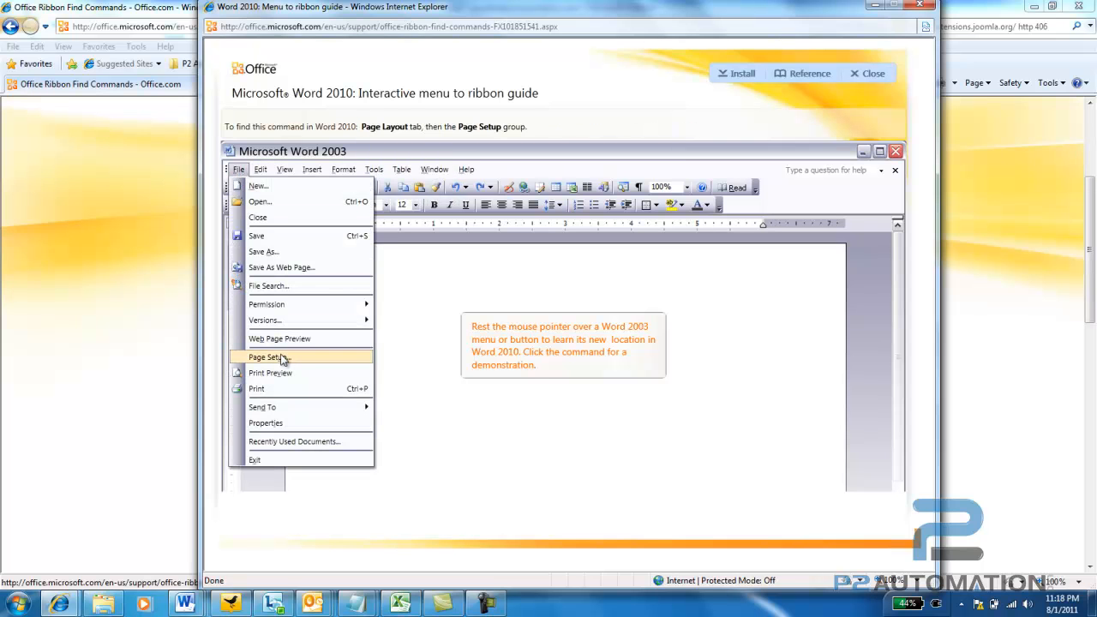
{"action": "left_click", "coordinate": [267, 356]}
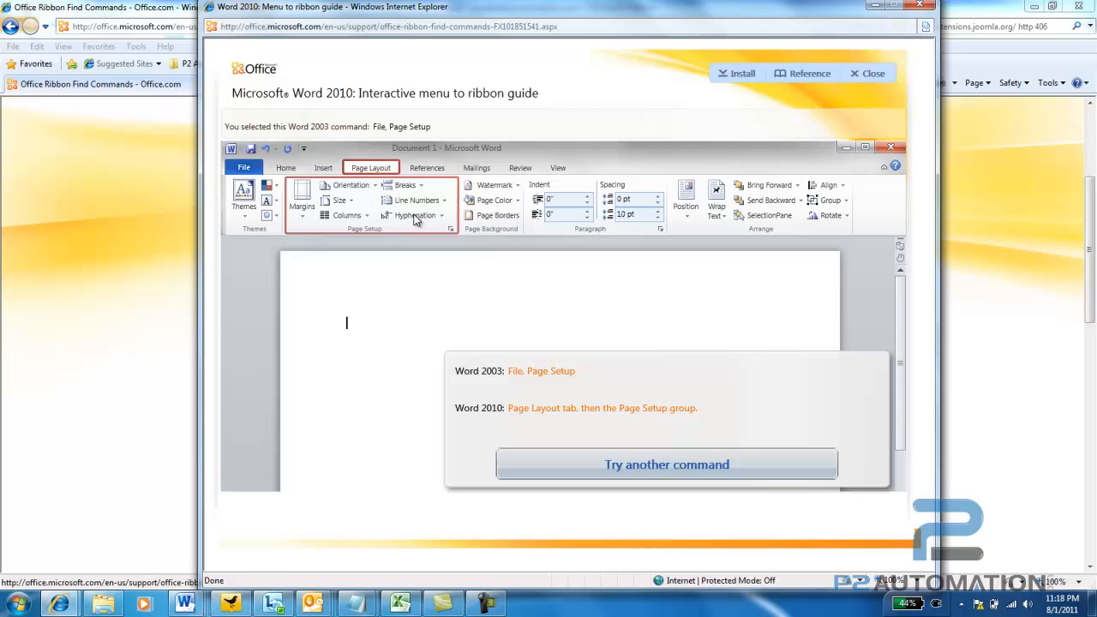
{"action": "mouse_move", "coordinate": [444, 221]}
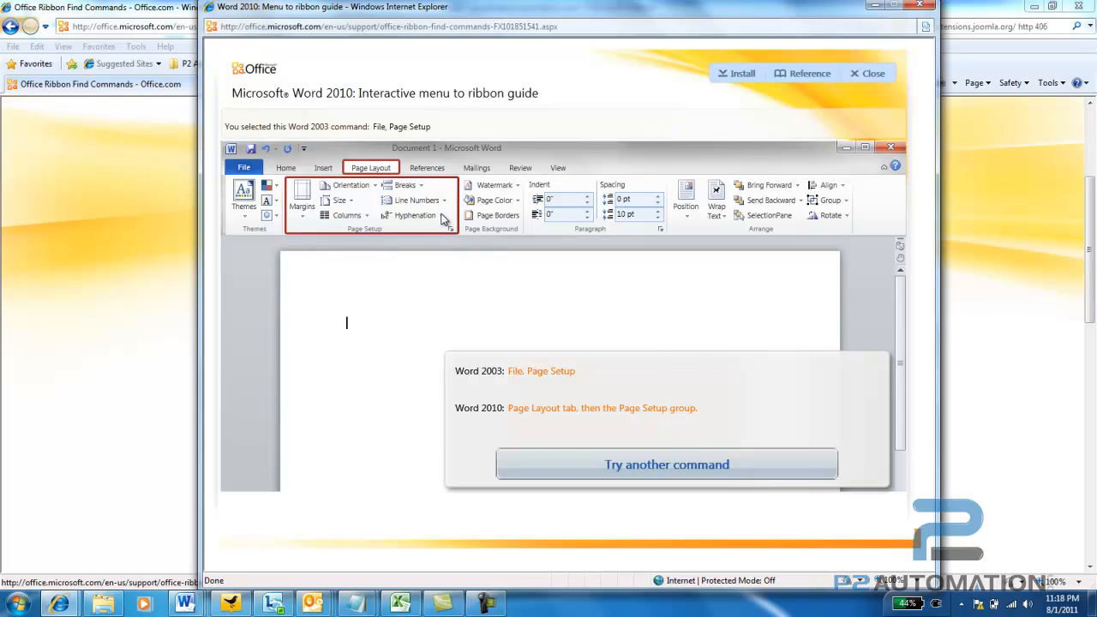